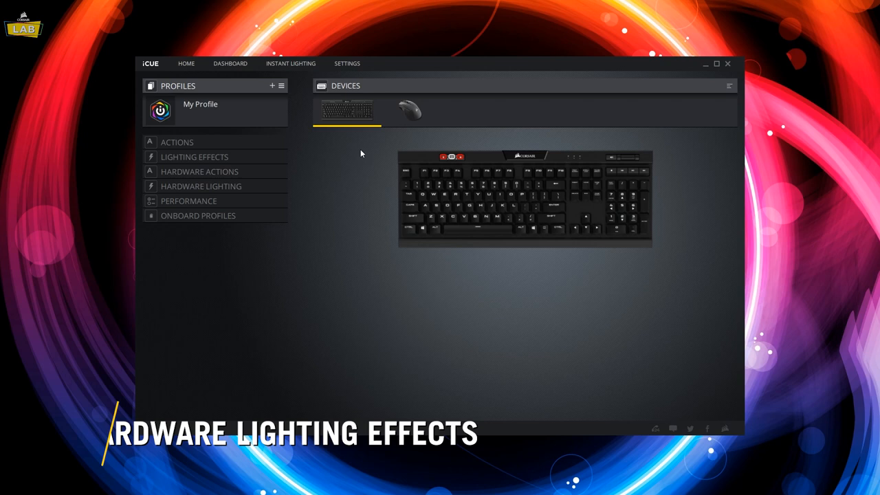
# - Stack Static Color hardware lighting effects on the keyboard until the limit error appears
pyautogui.click(201, 186)
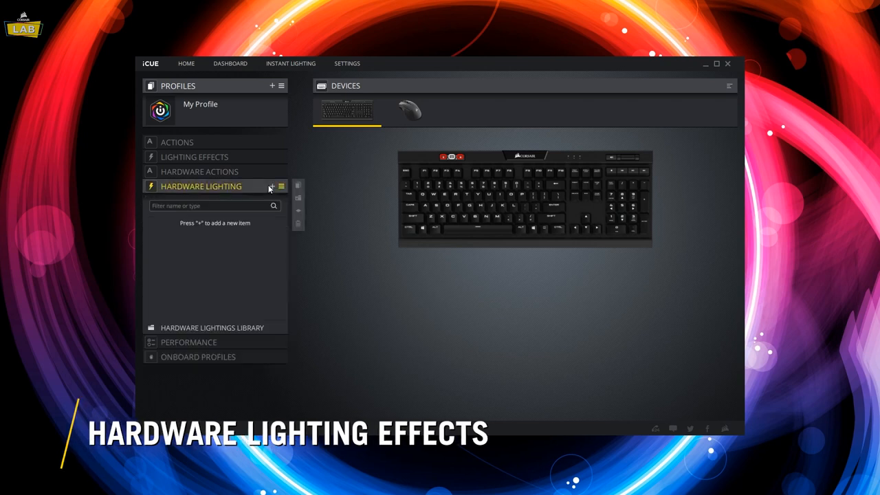
pyautogui.click(273, 187)
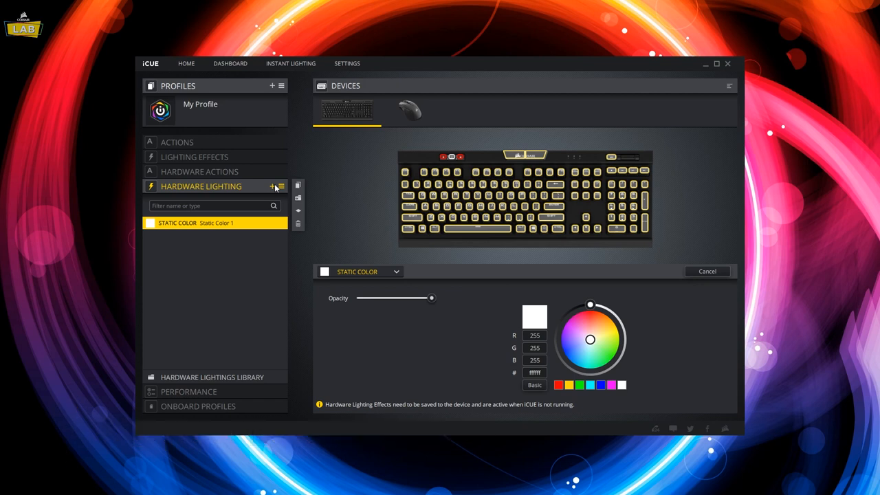
pyautogui.click(272, 187)
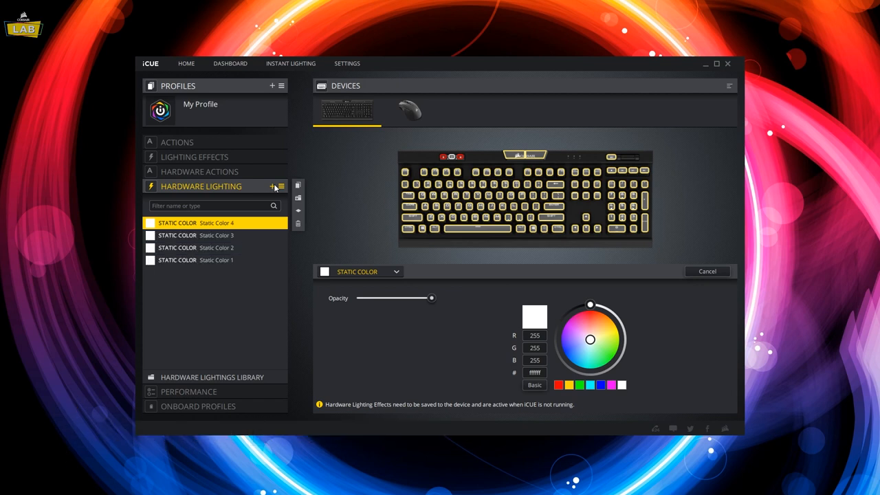
pyautogui.click(272, 188)
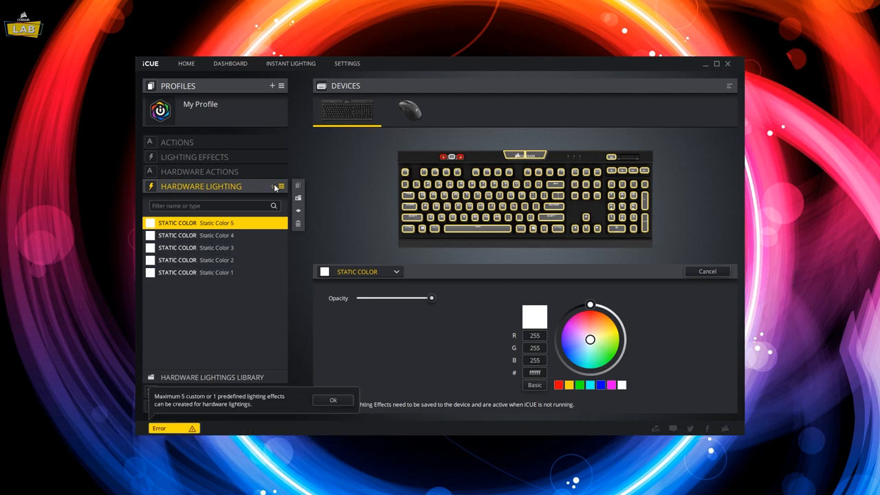
# - Try mouse Rainbow layers, then give the keyboard a random-colour Type Lighting ripple at medium speed
pyautogui.click(410, 110)
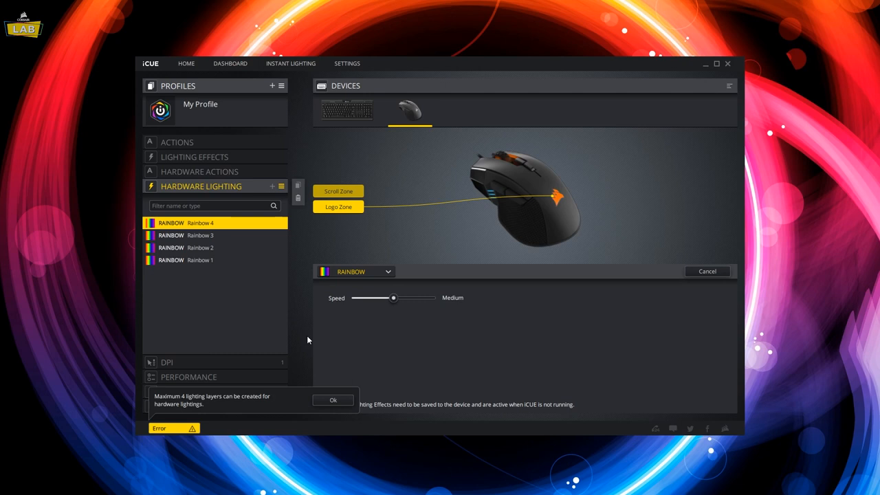
pyautogui.click(346, 110)
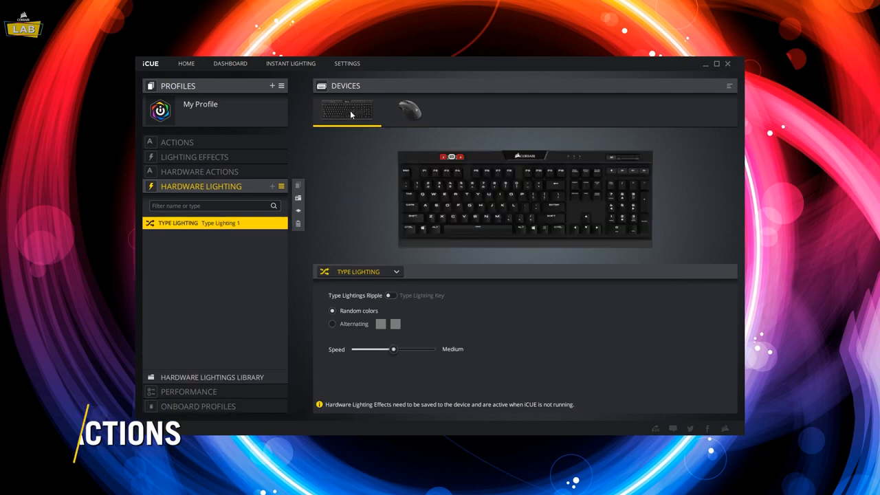
# - Record hardware Macro 1 of Ctrl and Alt presses with timed pauses on the keyboard
pyautogui.click(200, 170)
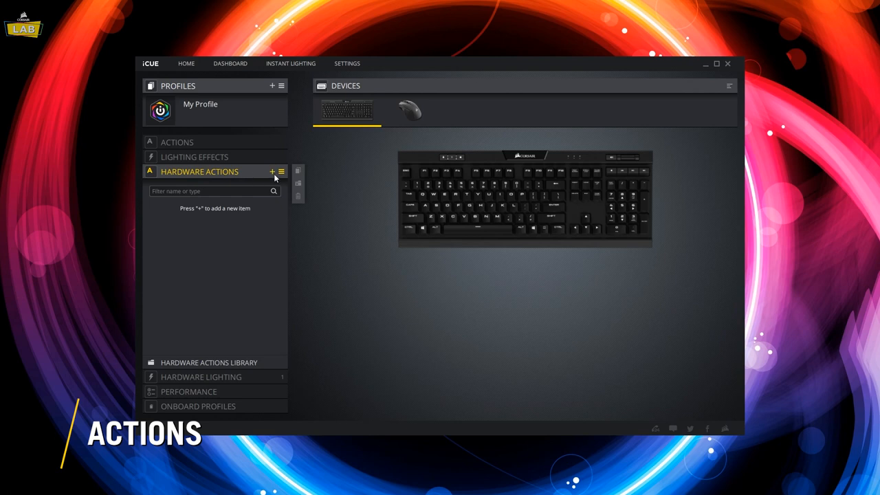
pyautogui.click(273, 171)
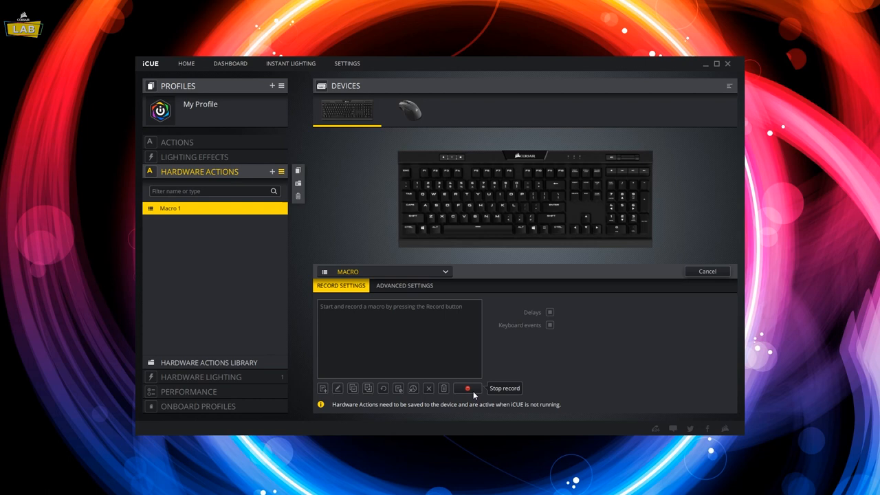
pyautogui.click(467, 388)
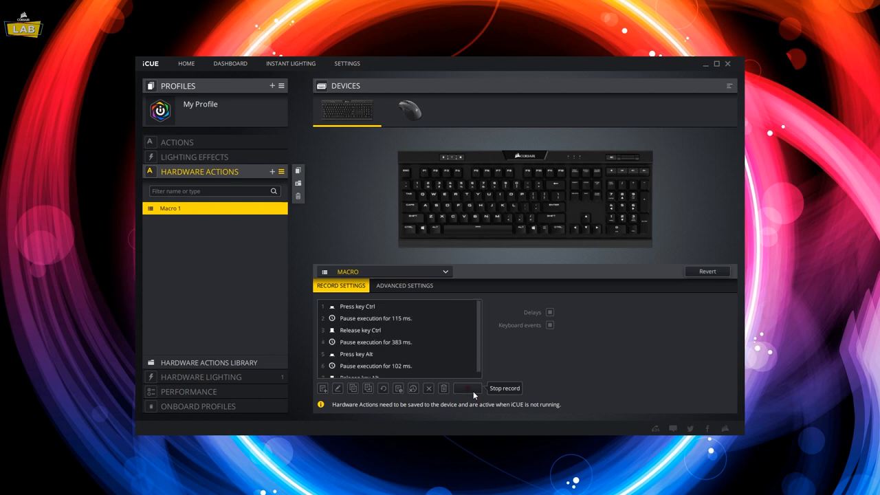
pyautogui.click(468, 388)
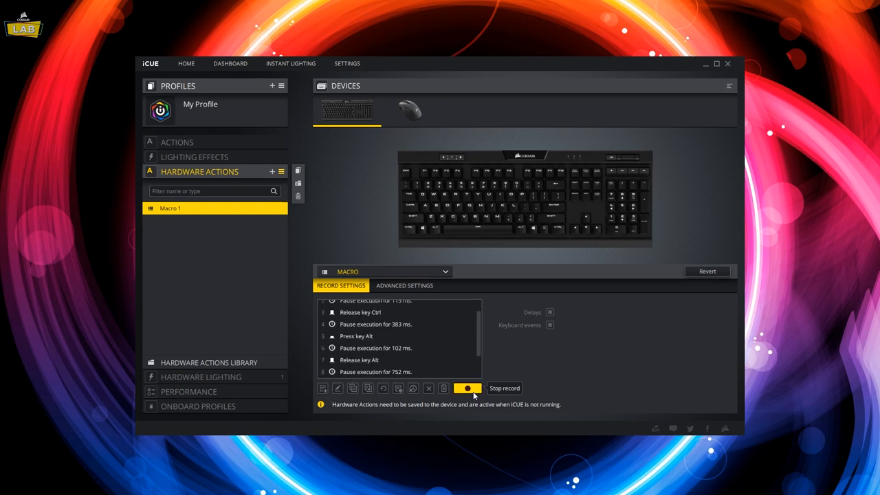
pyautogui.click(468, 388)
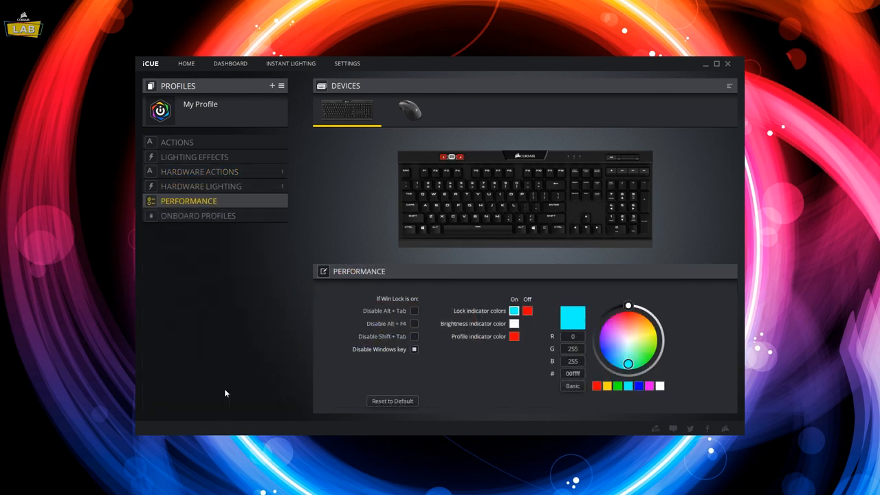
# - Block Alt+Tab, Alt+F4 and Shift+Tab under Win Lock and set the indicator colour to red
pyautogui.click(414, 311)
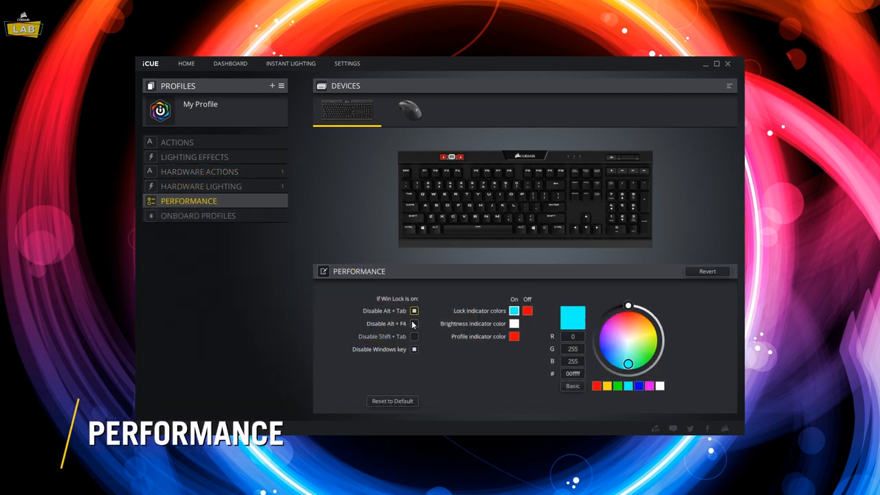
pyautogui.click(414, 335)
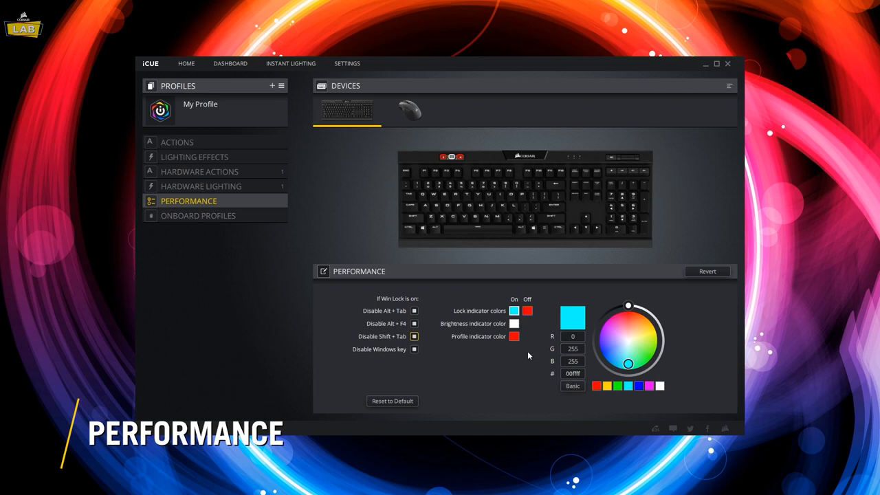
pyautogui.click(597, 385)
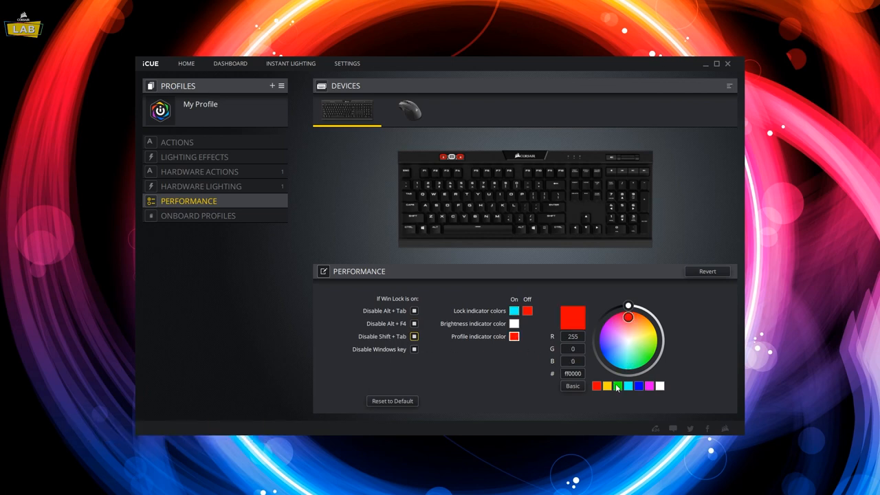
pyautogui.click(409, 110)
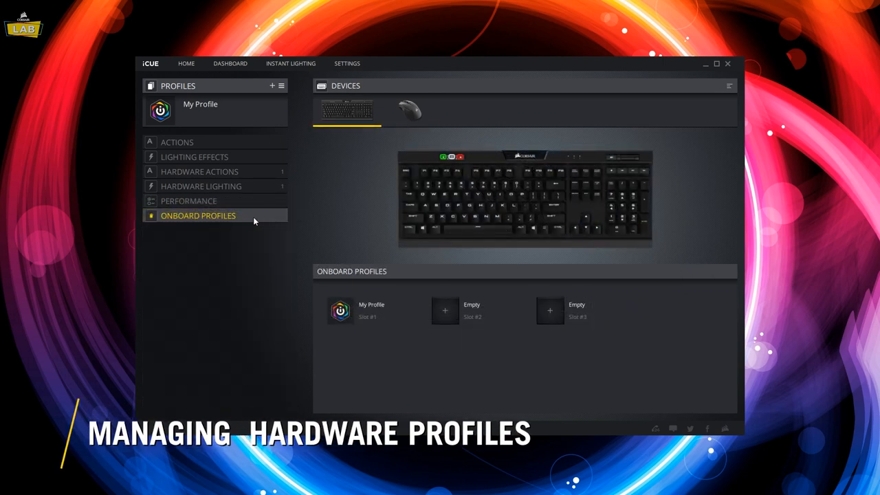
# - Clear My Profile from onboard slot #1, leaving all three slots empty
pyautogui.click(341, 311)
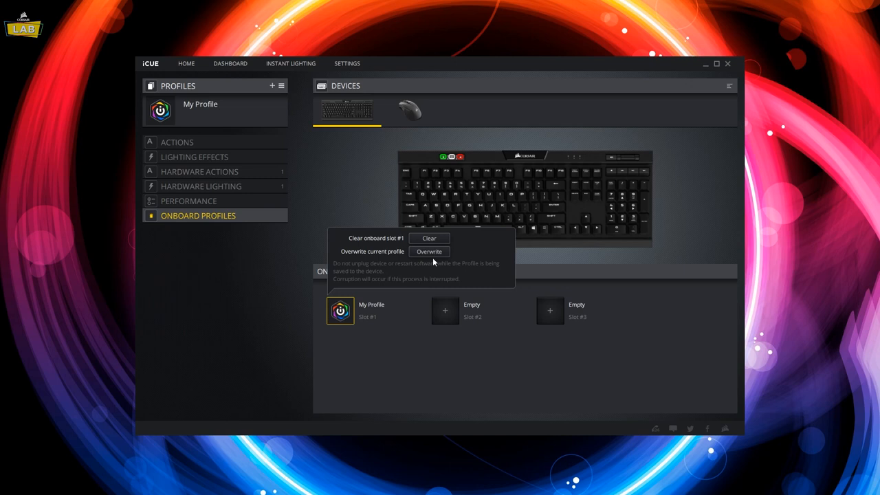
pyautogui.click(429, 238)
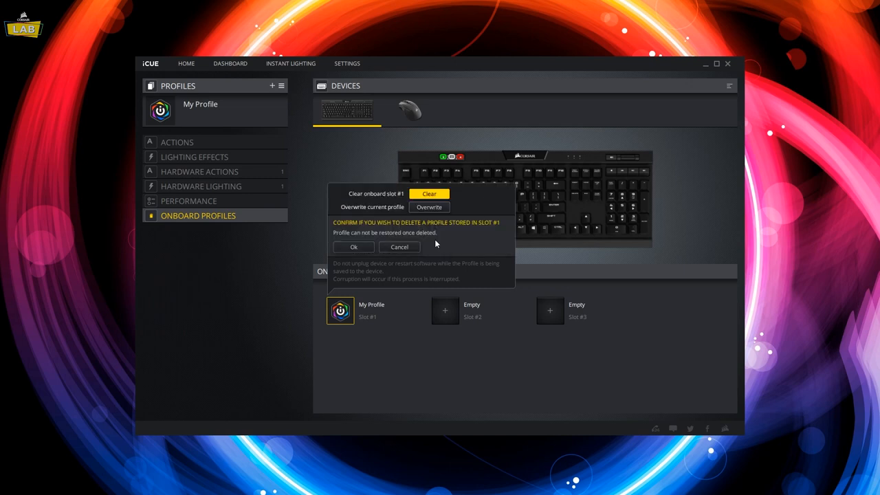
pyautogui.moveTo(353, 248)
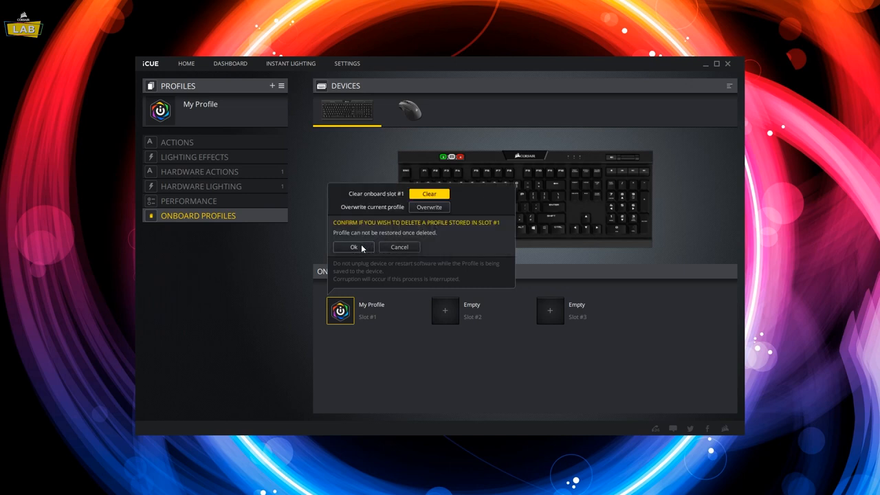
pyautogui.click(354, 248)
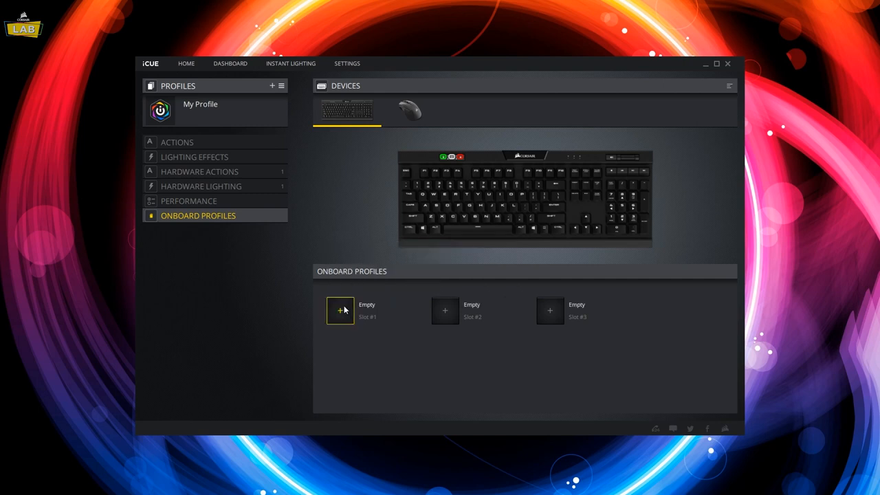
pyautogui.click(340, 311)
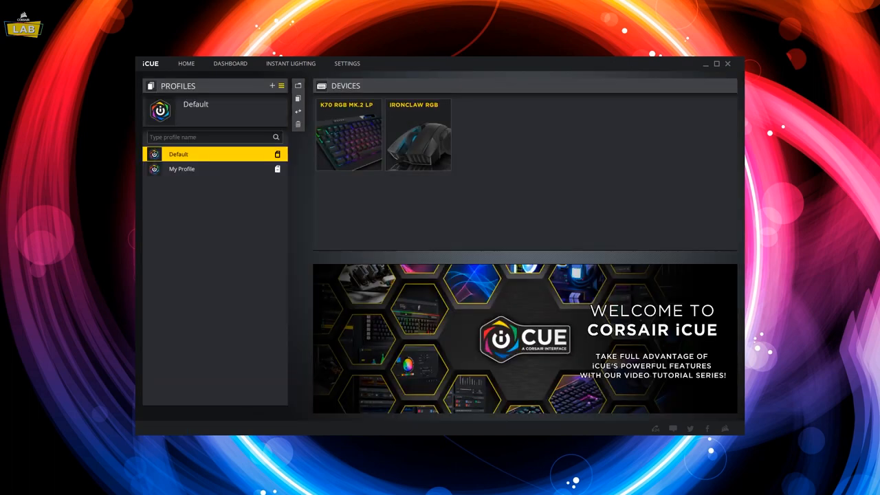
pyautogui.moveTo(443, 239)
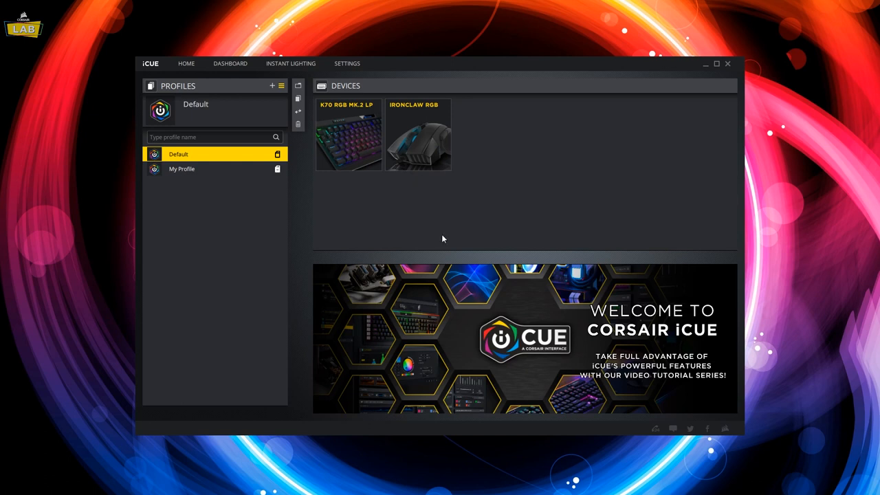
# - Activate My Profile and show the K70 keyboard's hardware actions with Macro 1 on PageDown
pyautogui.click(182, 168)
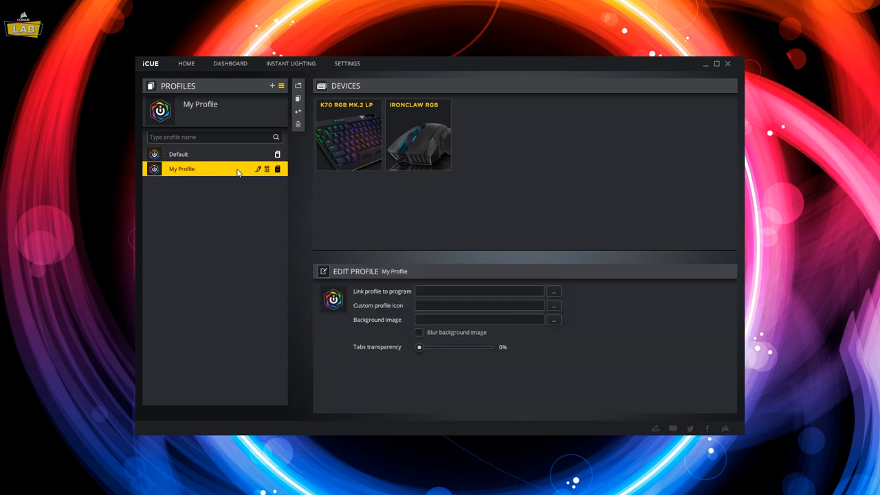
pyautogui.moveTo(343, 162)
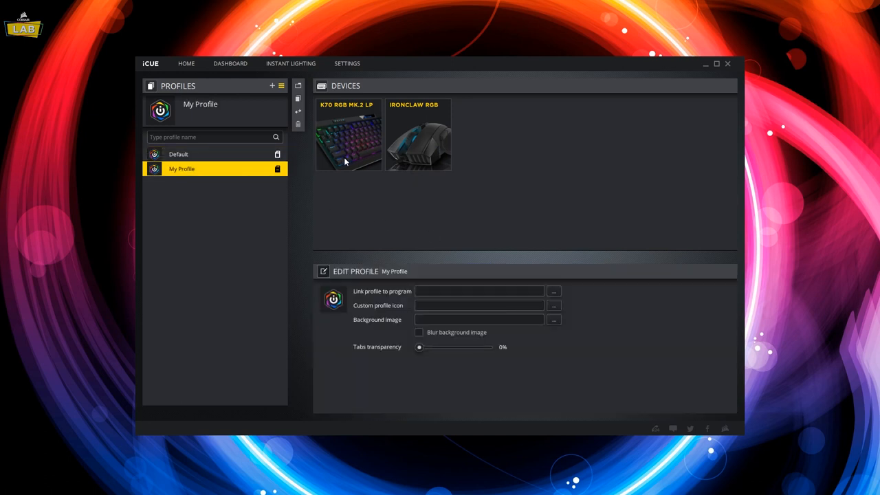
pyautogui.click(350, 135)
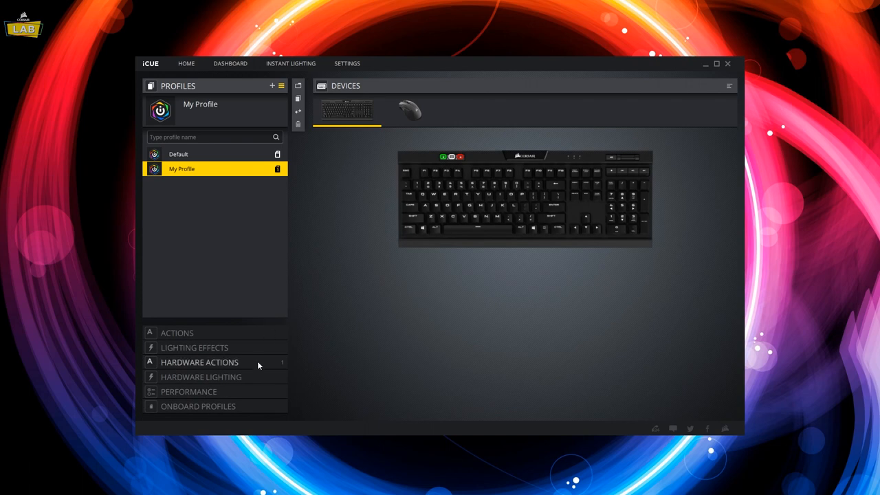
pyautogui.click(200, 363)
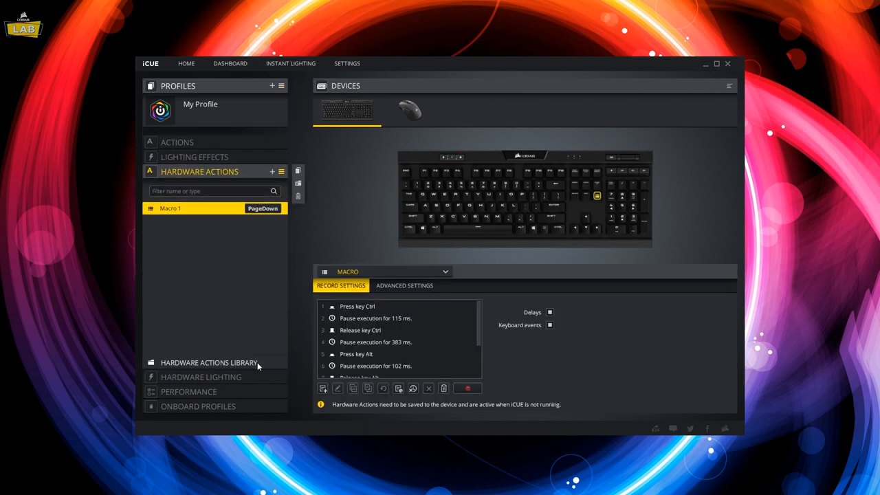